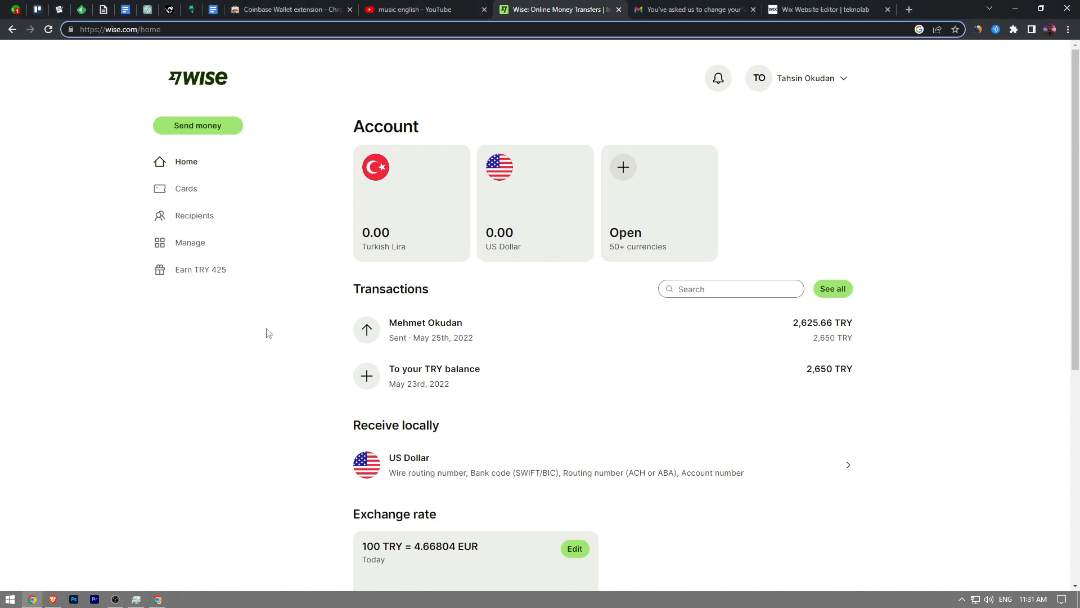
mouse_move(541, 248)
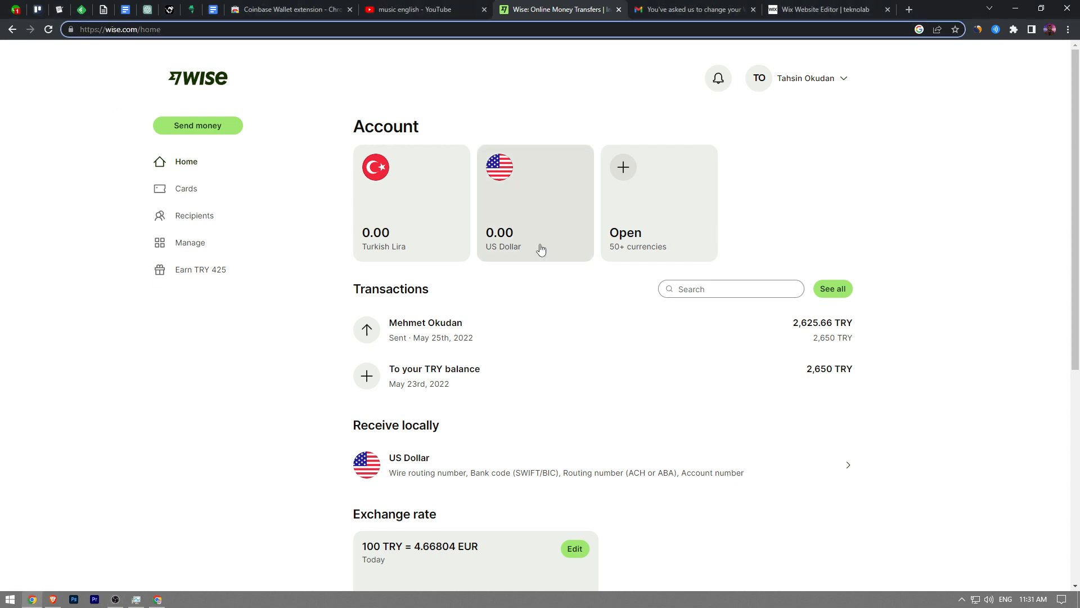
- Reveal the account dropdown with Your details, Settings and Log out from the top-right avatar
click(804, 77)
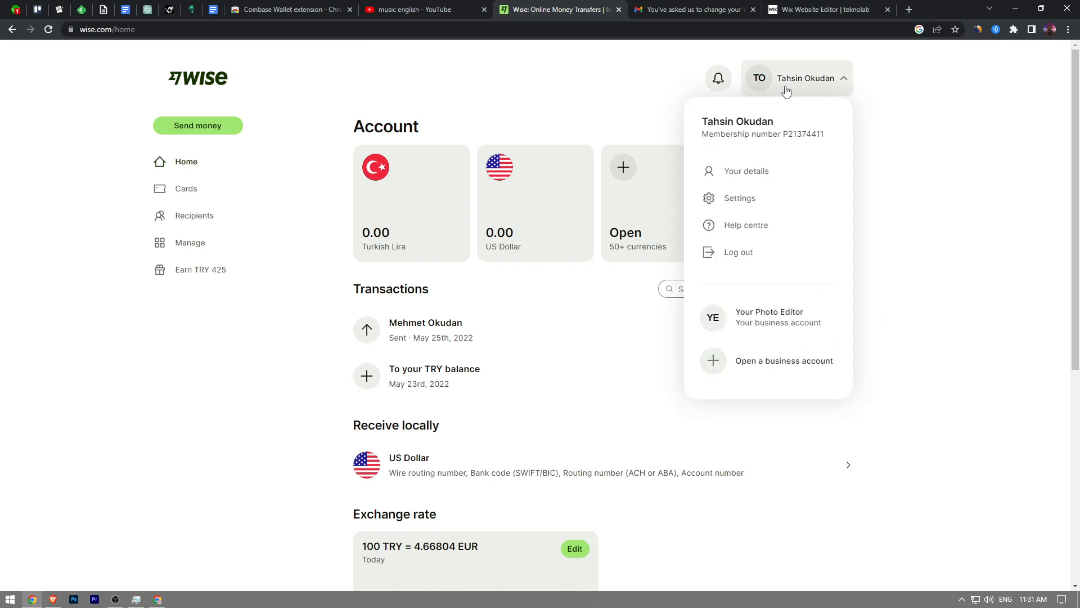
mouse_move(747, 171)
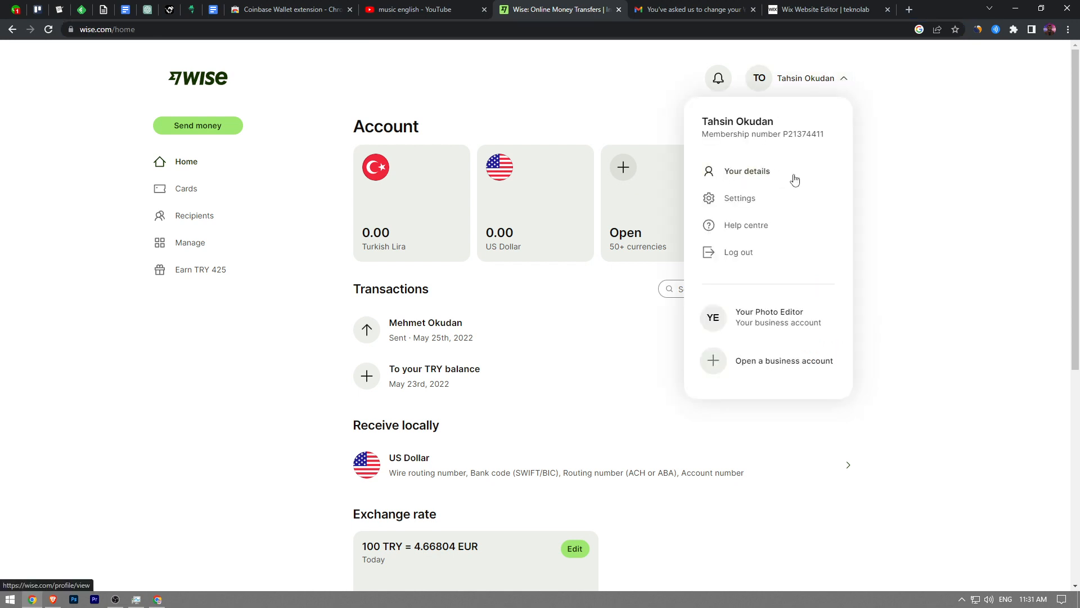
- From Your details, start Add account photo and choose the face image from the computer
click(746, 171)
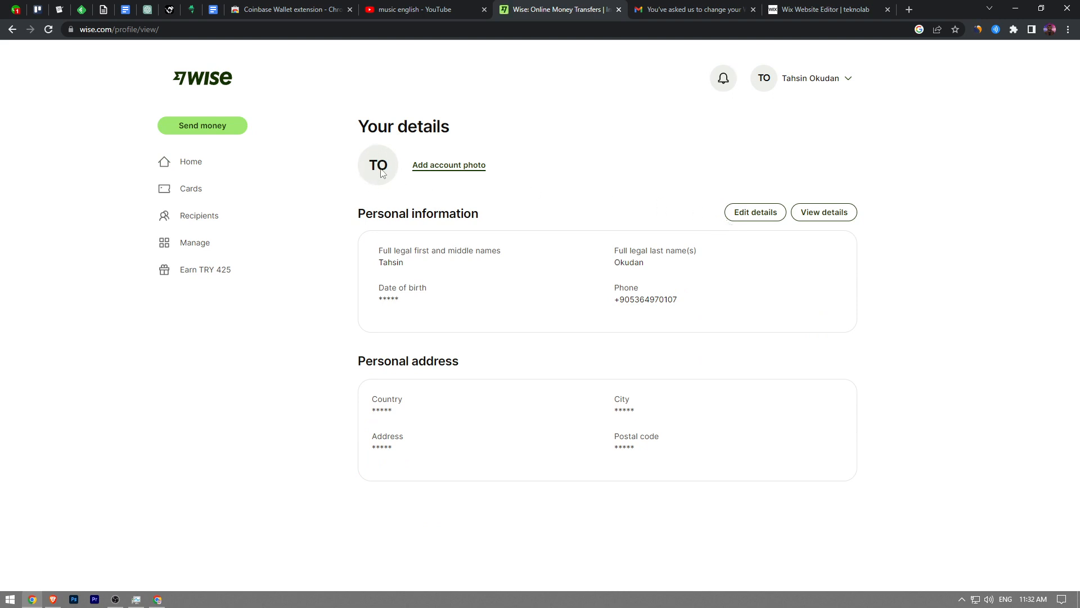
mouse_move(429, 178)
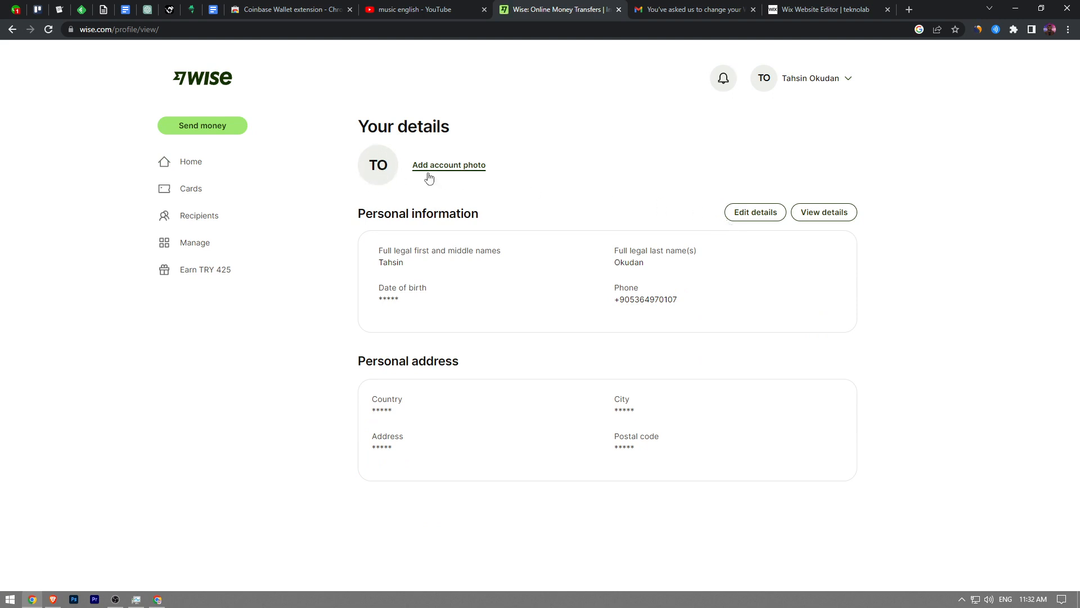
mouse_move(382, 179)
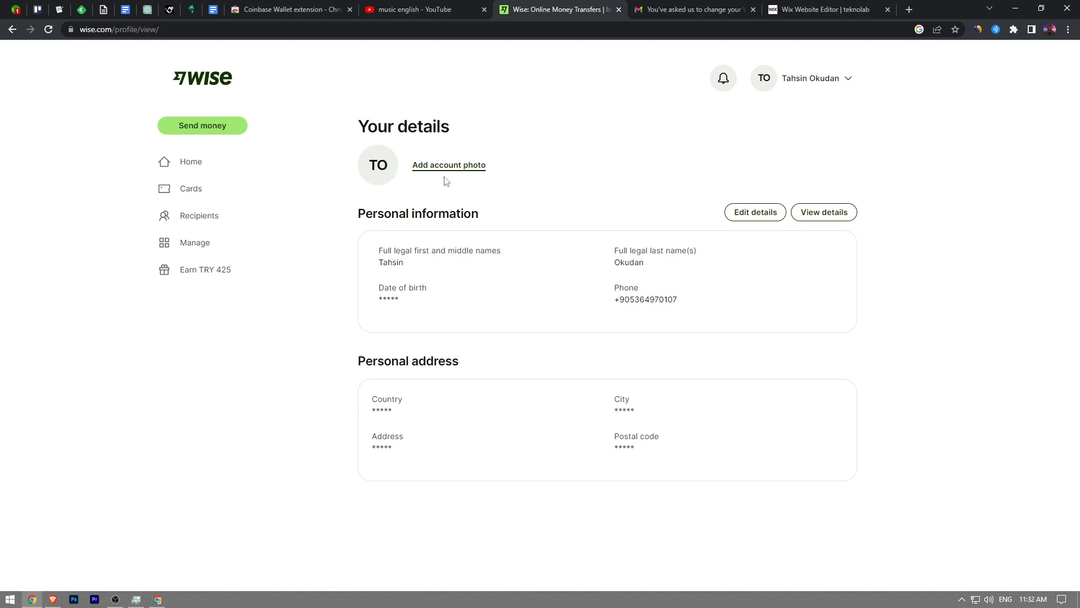
mouse_move(474, 170)
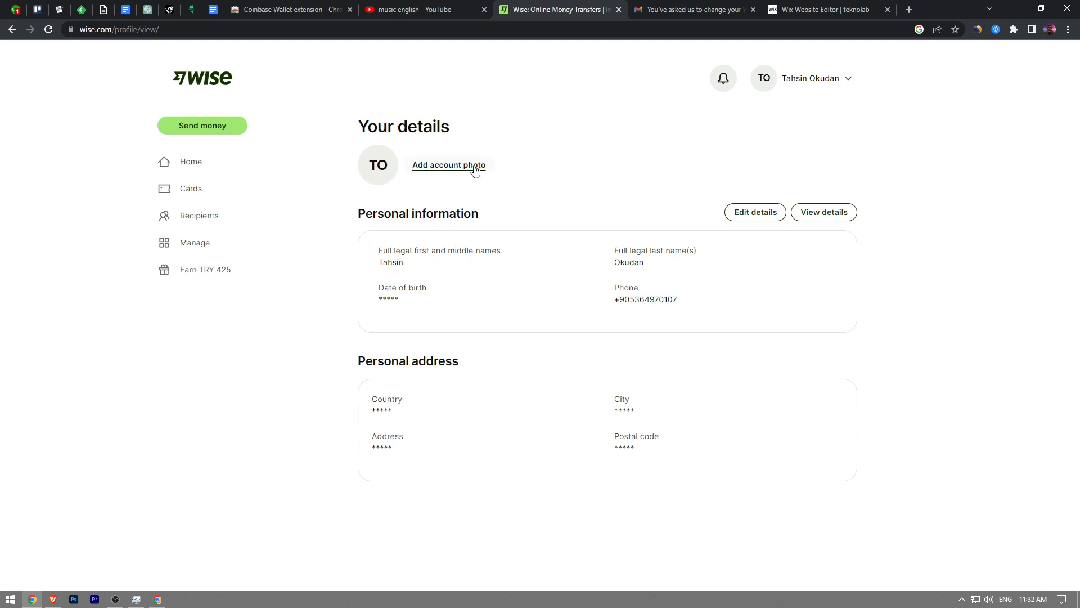
click(449, 164)
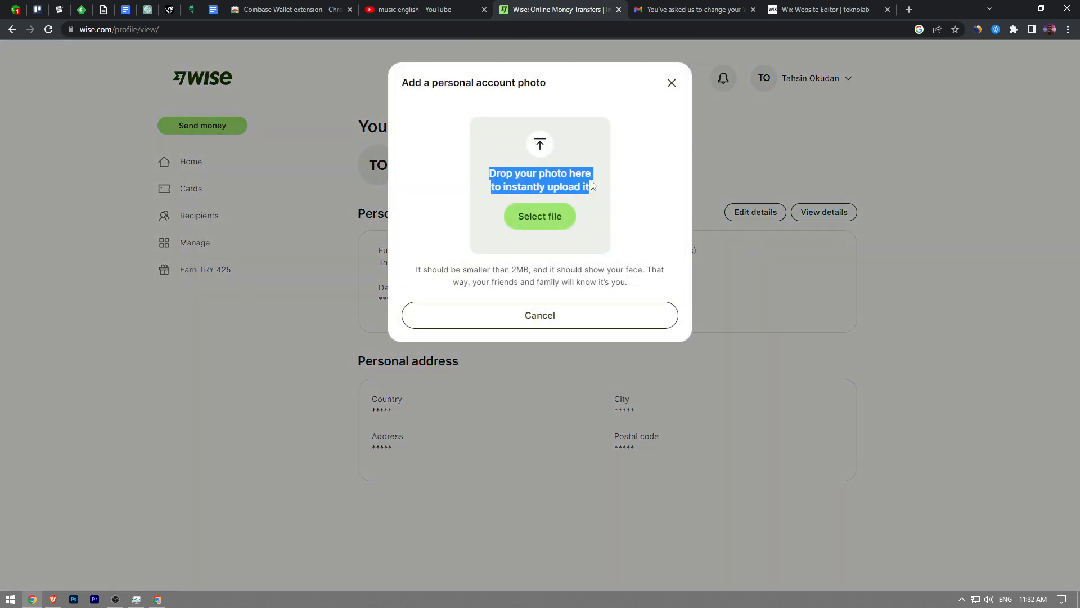
click(539, 216)
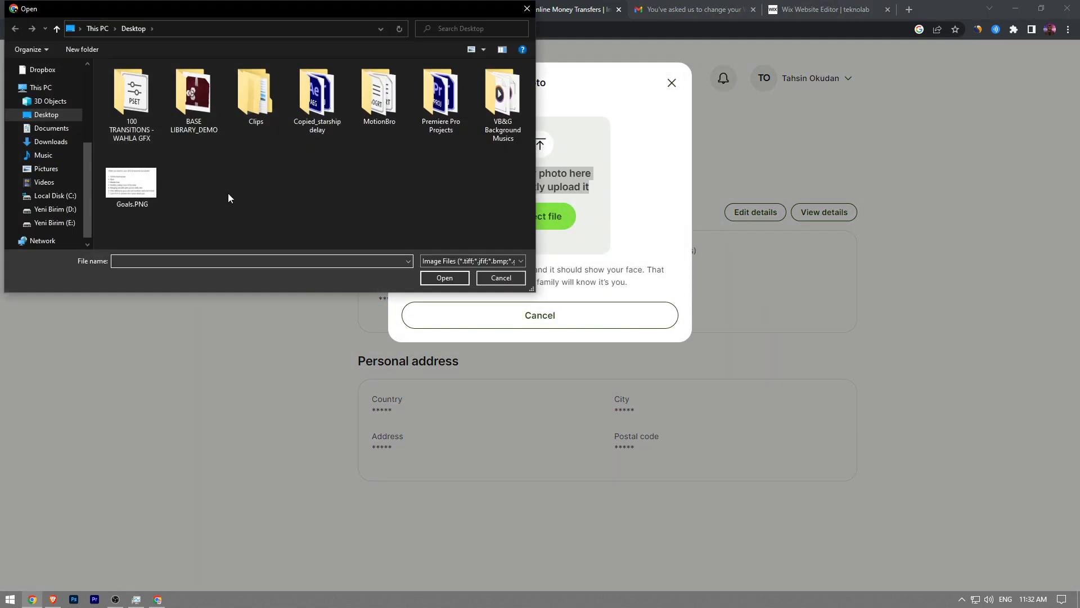
click(445, 278)
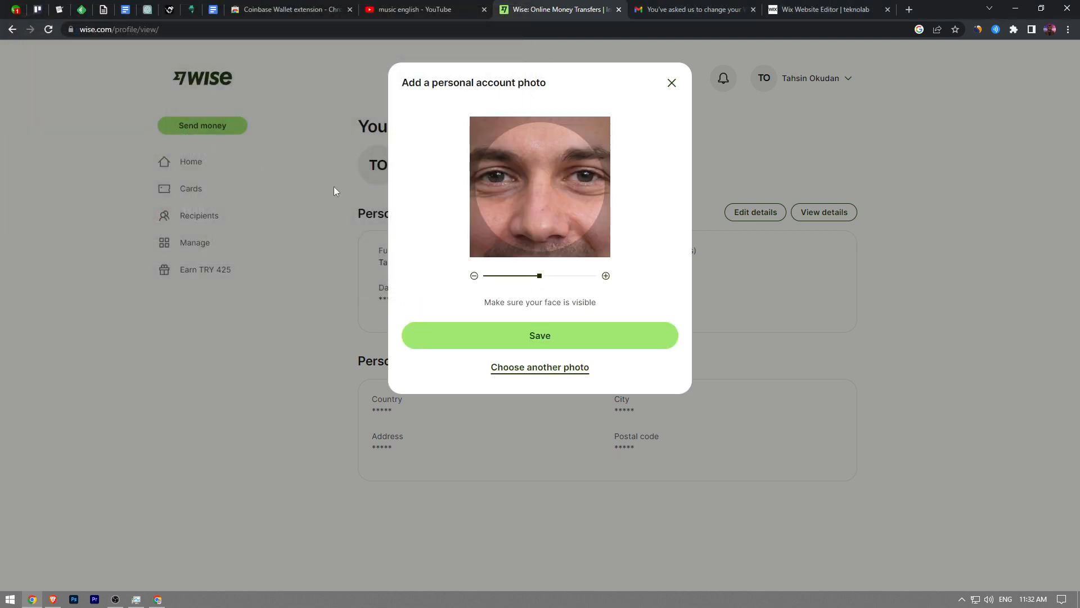
- Zoom the photo out until the whole head fits the frame and save it as the account photo
drag(539, 275, 487, 276)
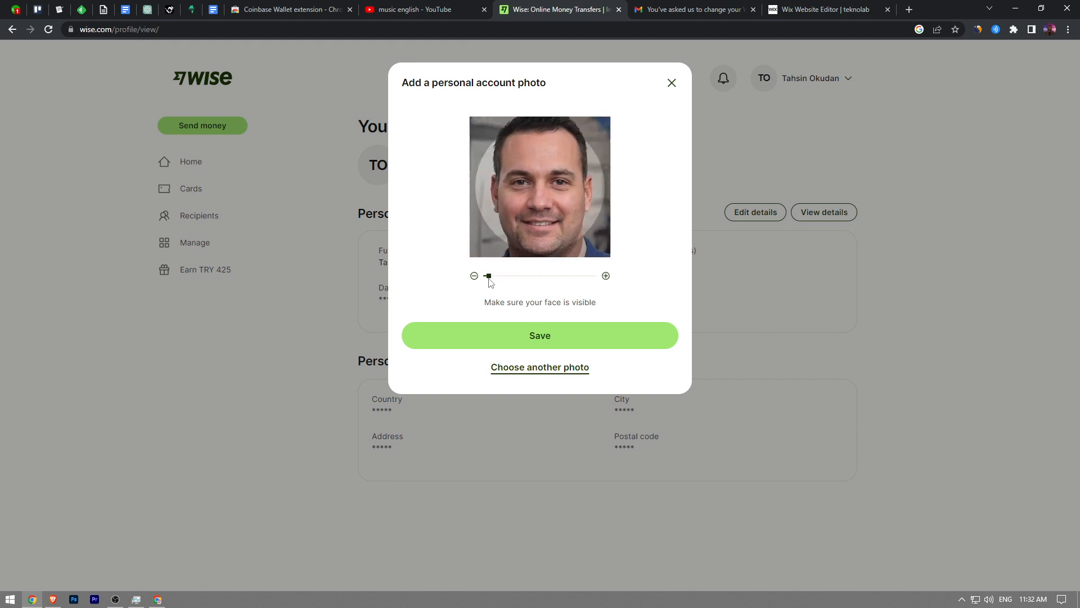
drag(489, 275, 482, 276)
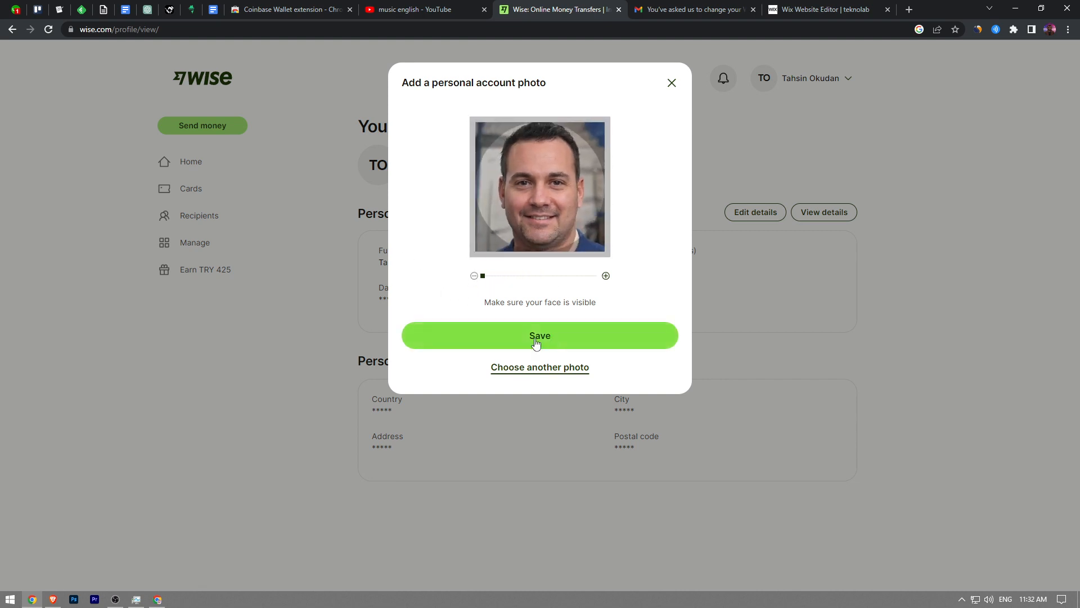
click(539, 336)
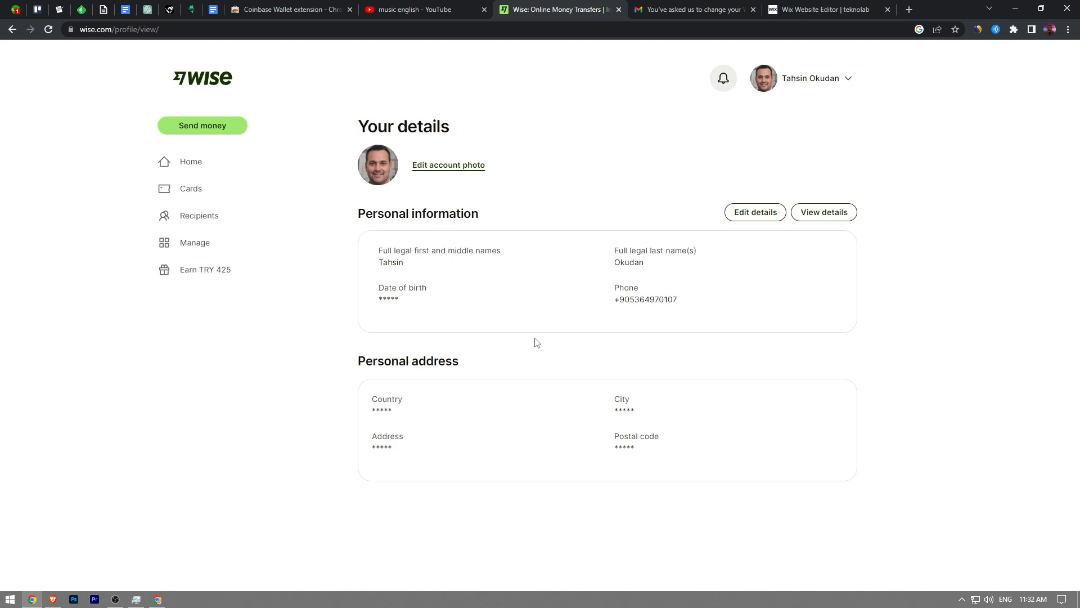
mouse_move(214, 379)
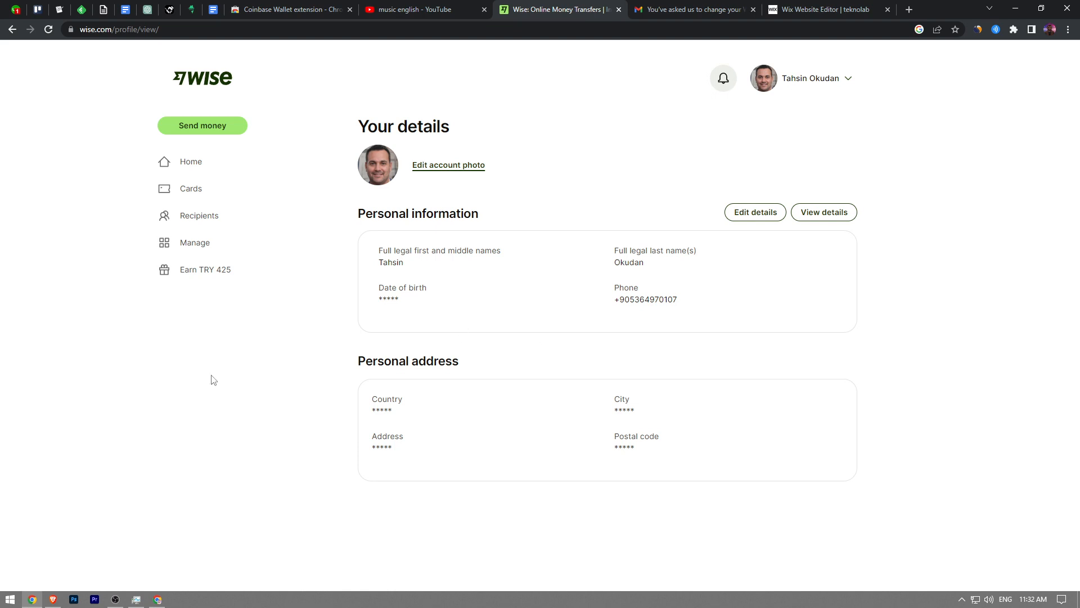